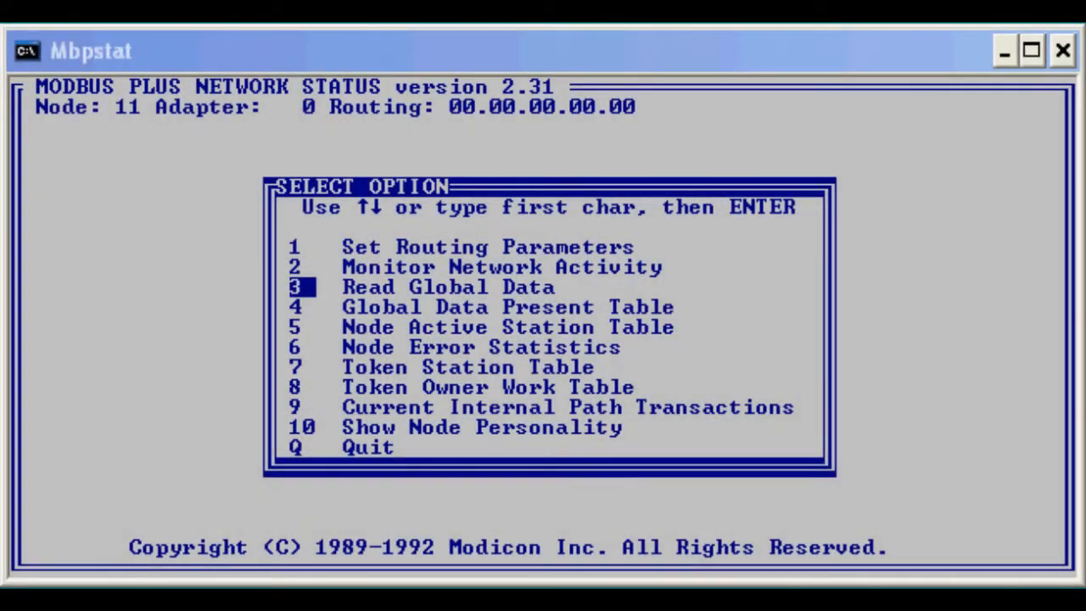
In MBPSTAT, read global data from node 40, showing 1916, 0001, 0002, 35B7, 000C
key(alt+tab)
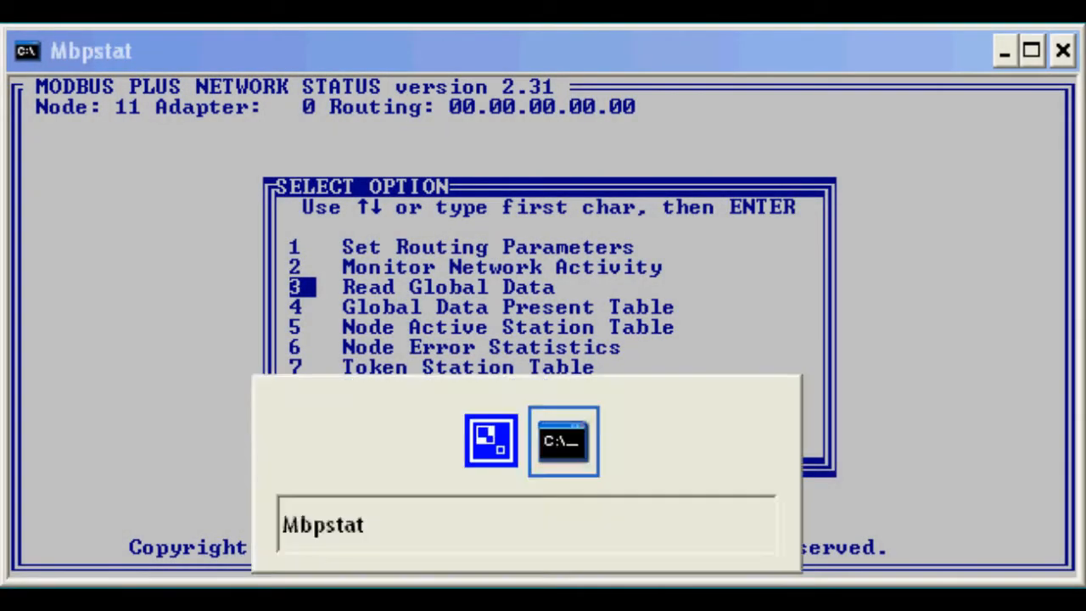
click(562, 440)
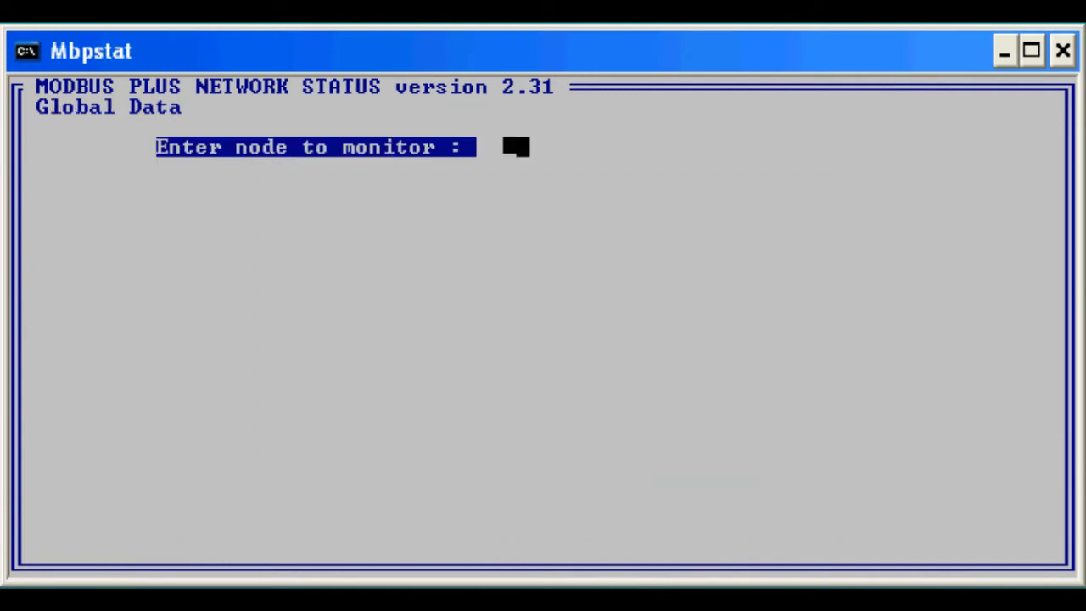
text(40.00.00.00.00>)
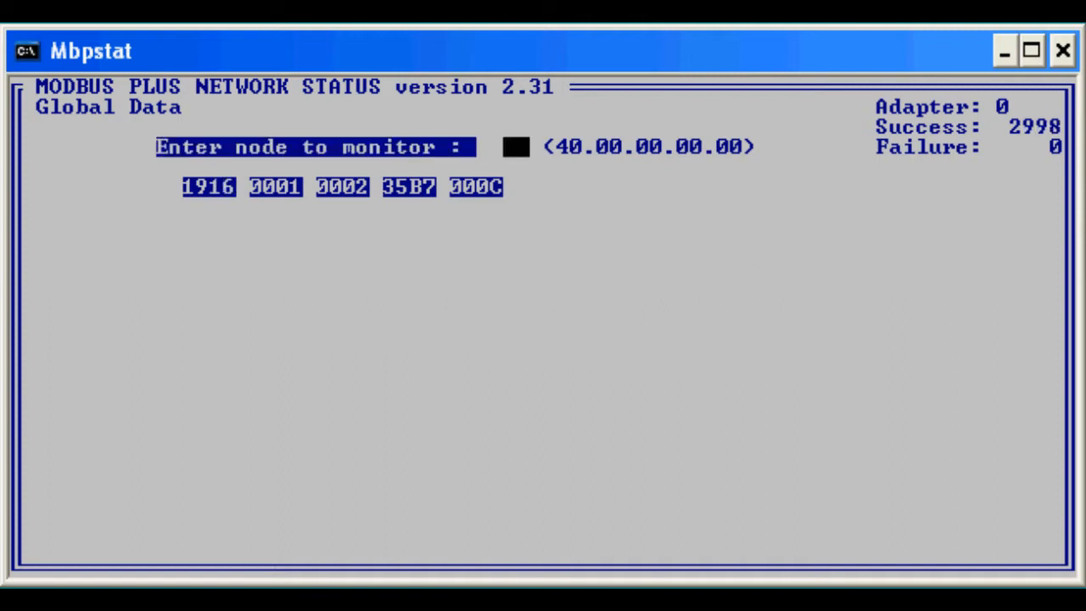
Request global data from node 41 at the MBPSTAT monitor prompt
text(41)
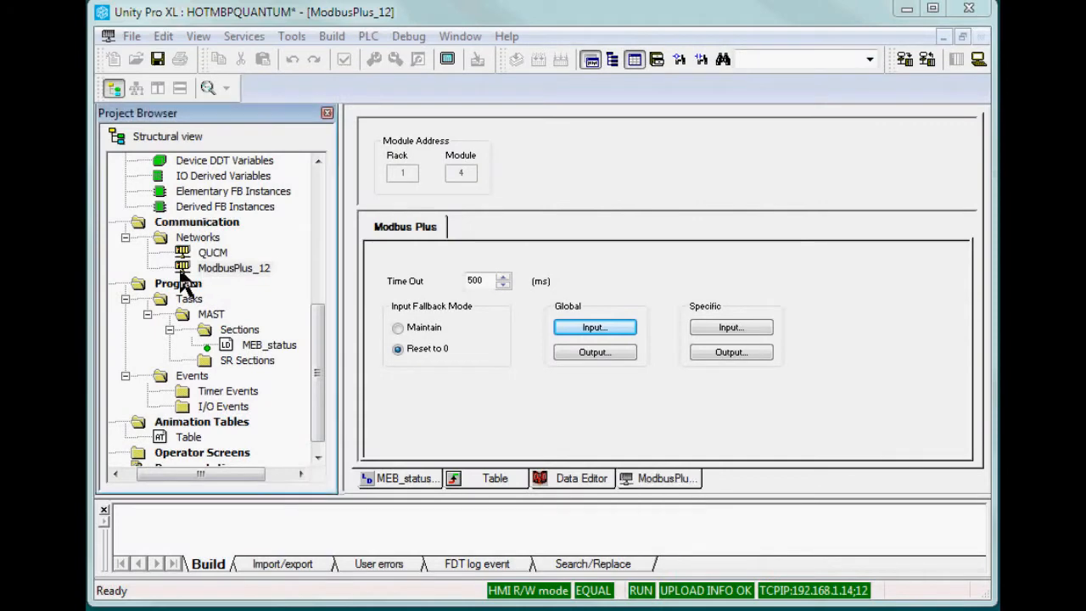
click(233, 268)
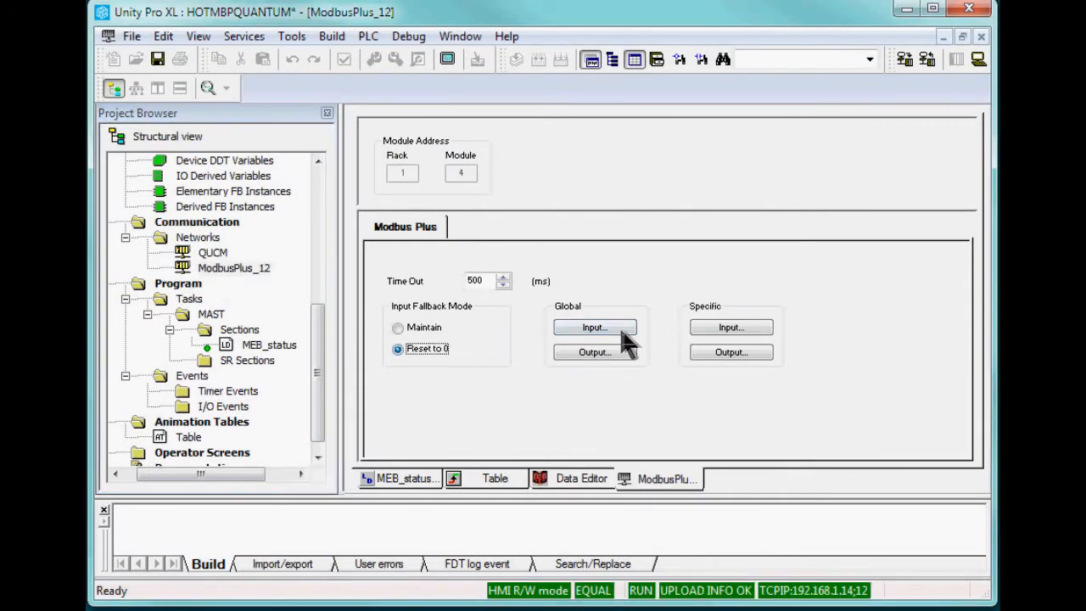
click(593, 326)
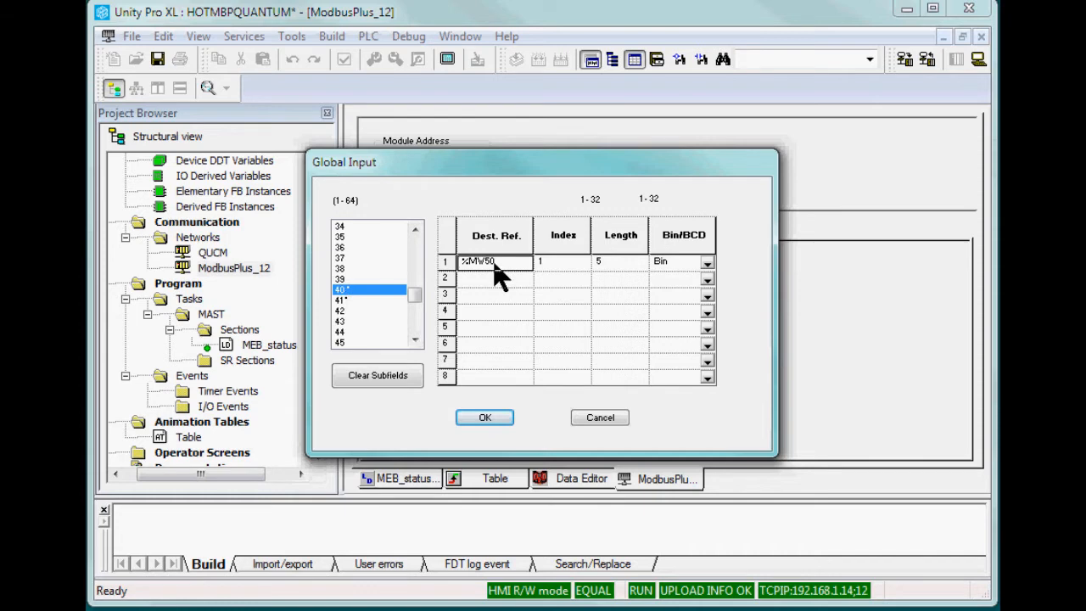
mouse_move(598, 292)
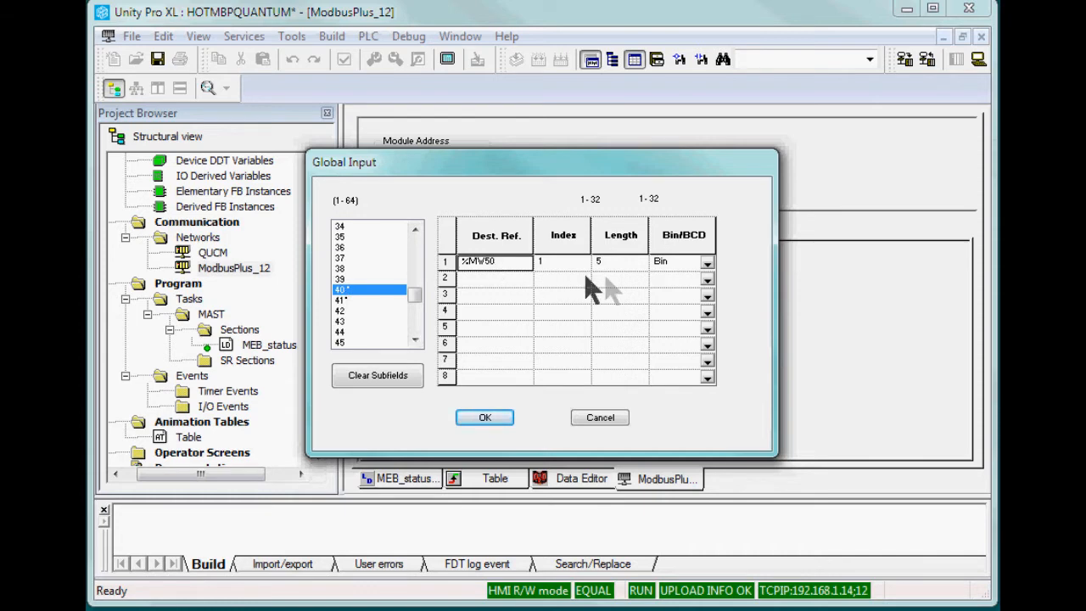
mouse_move(361, 314)
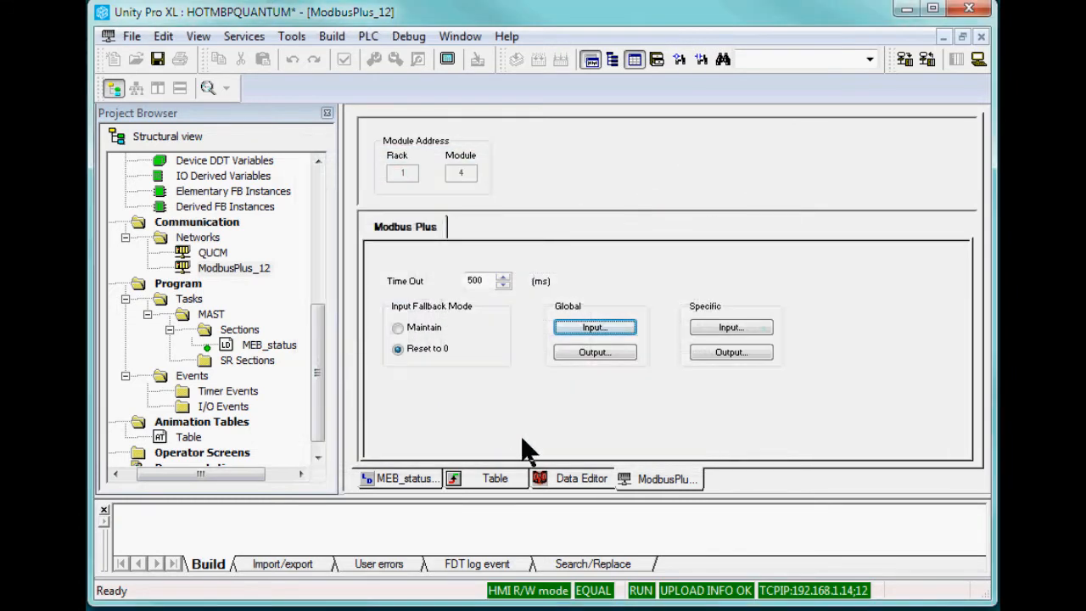
Watch live MEB values %MW50–%MW64 in the animation table until communication fails
click(495, 479)
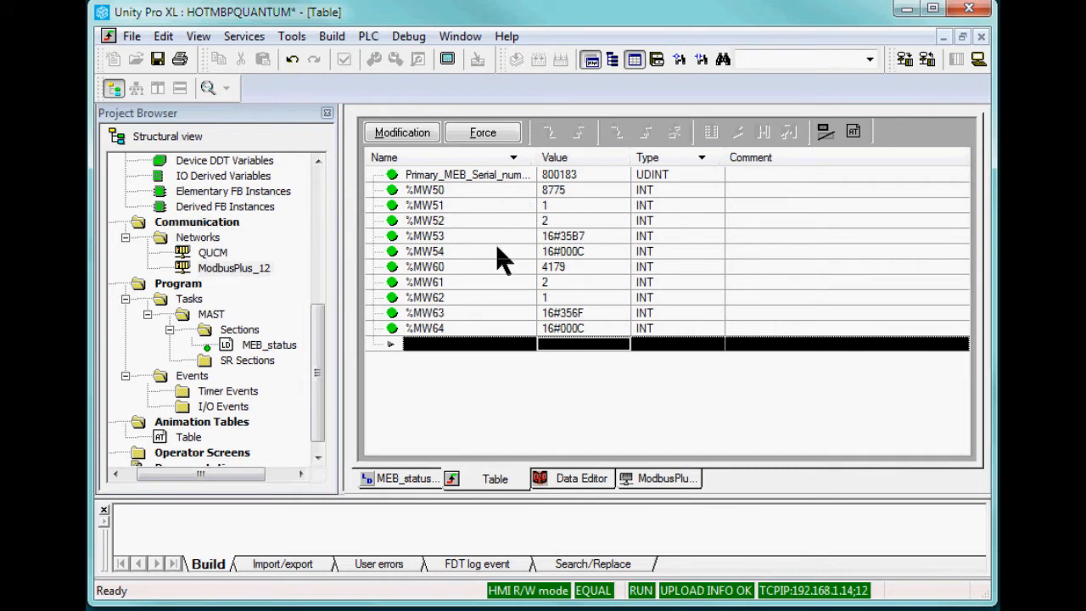
mouse_move(505, 286)
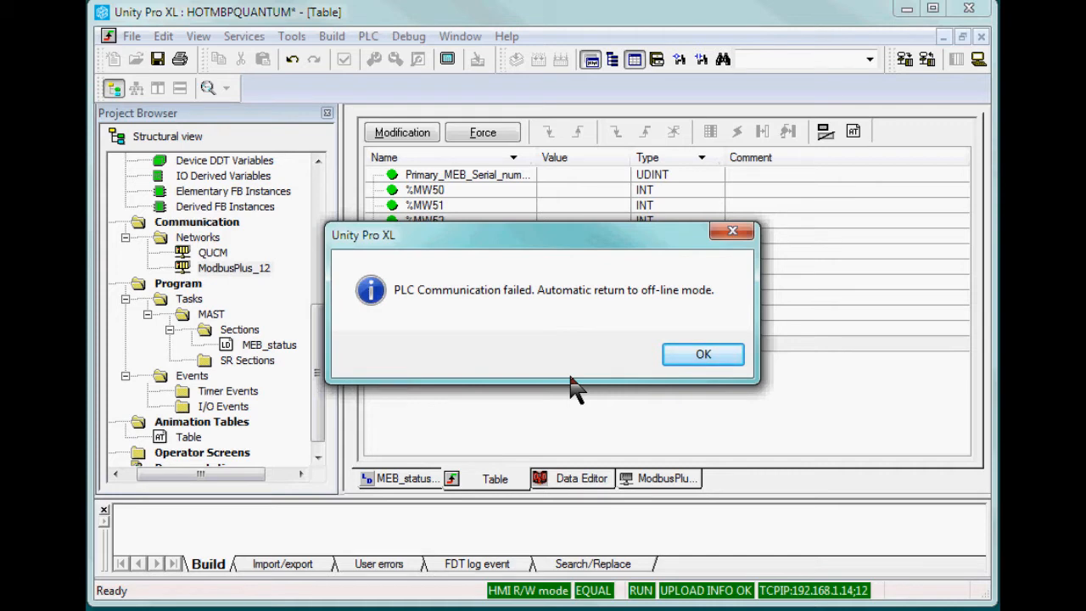
Dismiss the communication failure and reconnect to the PLC, now showing primary serial 800111
click(702, 354)
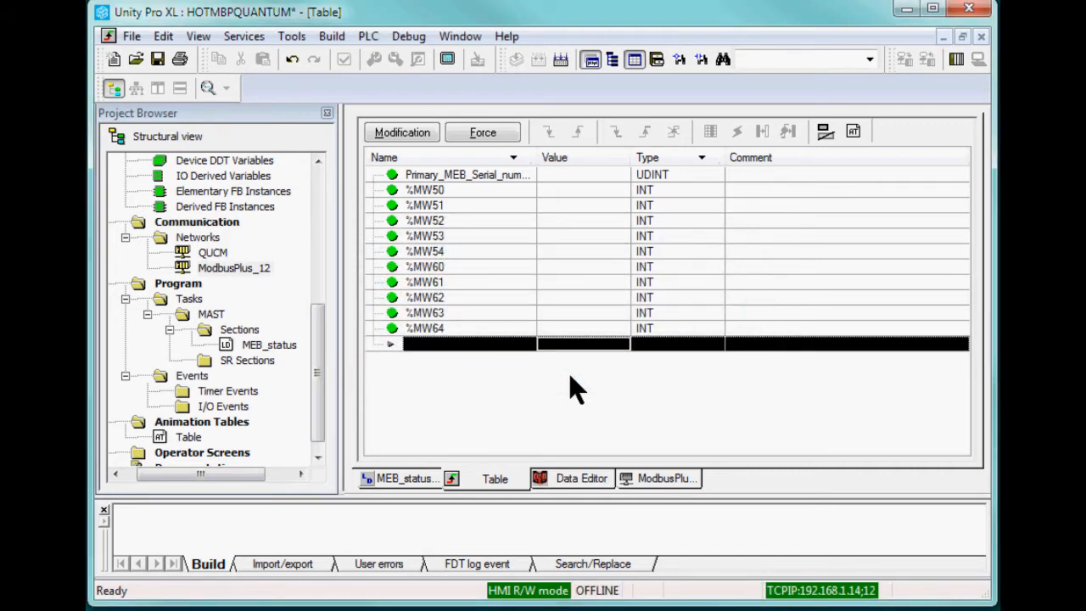
click(368, 36)
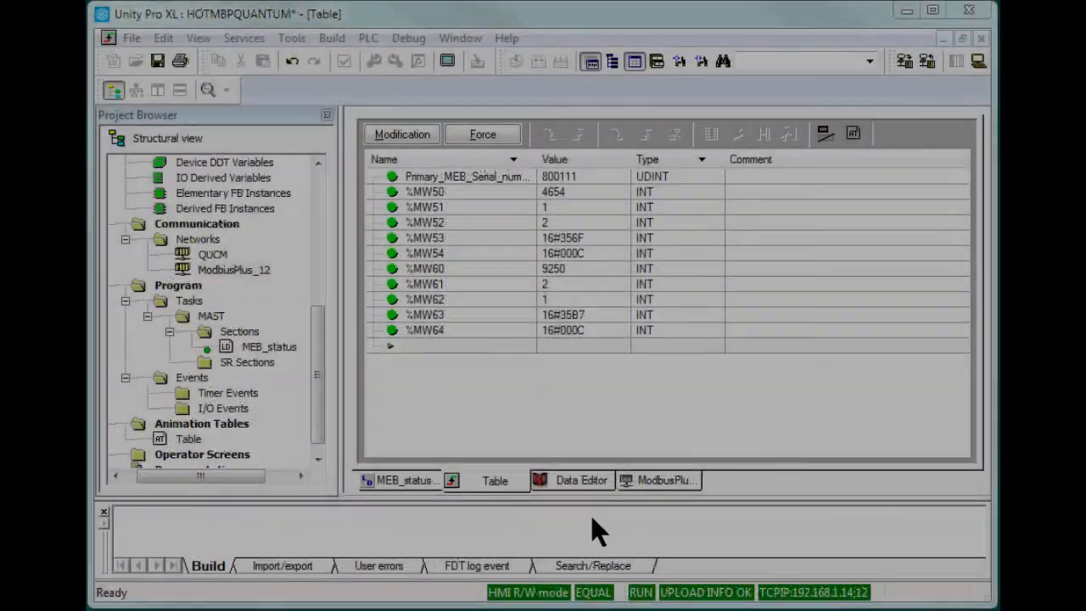
Show the MEB_status ladder section with COMPARE rungs on %MW51, %MW52 and MBP_MSTR
click(406, 480)
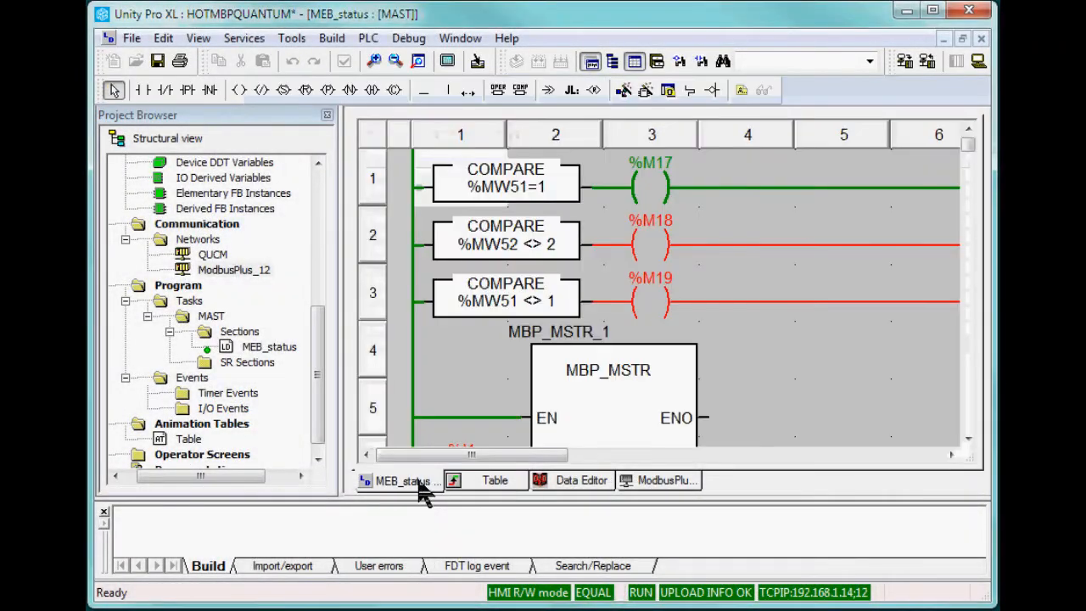
mouse_move(581, 229)
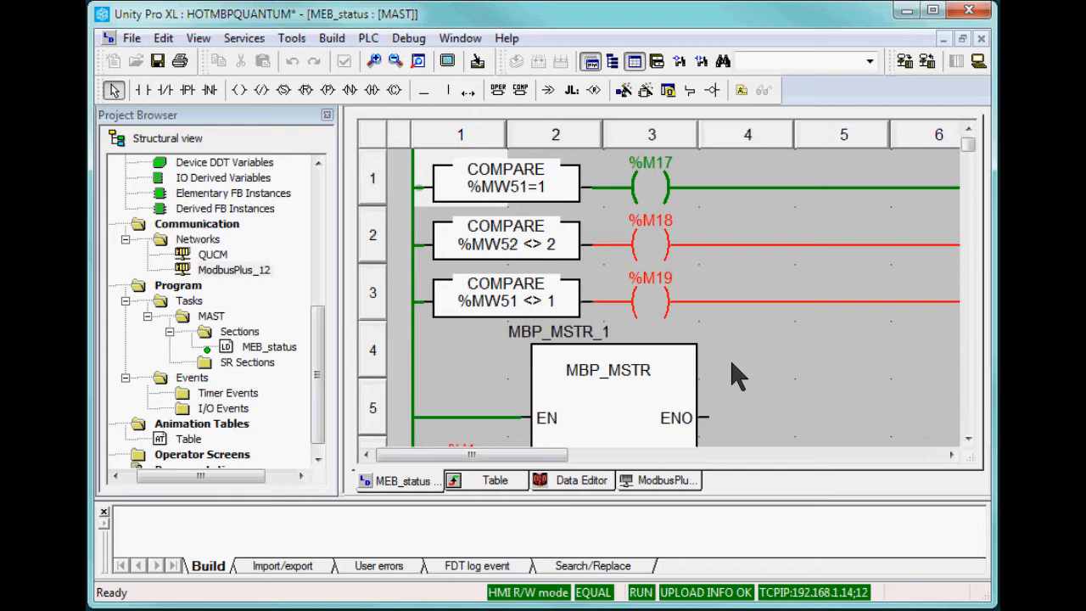
mouse_move(702, 183)
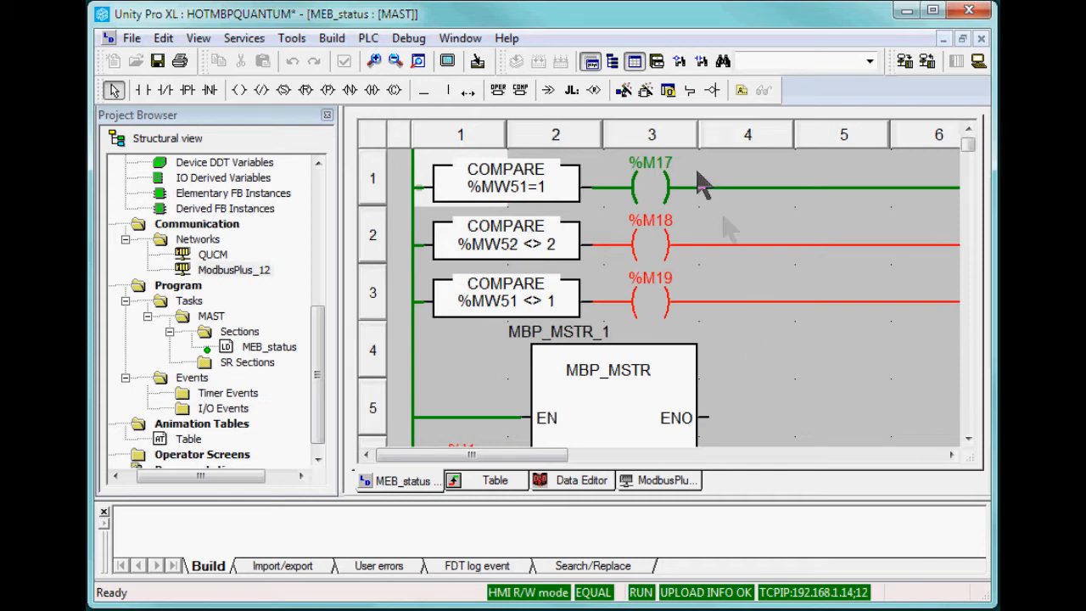
mouse_move(730, 365)
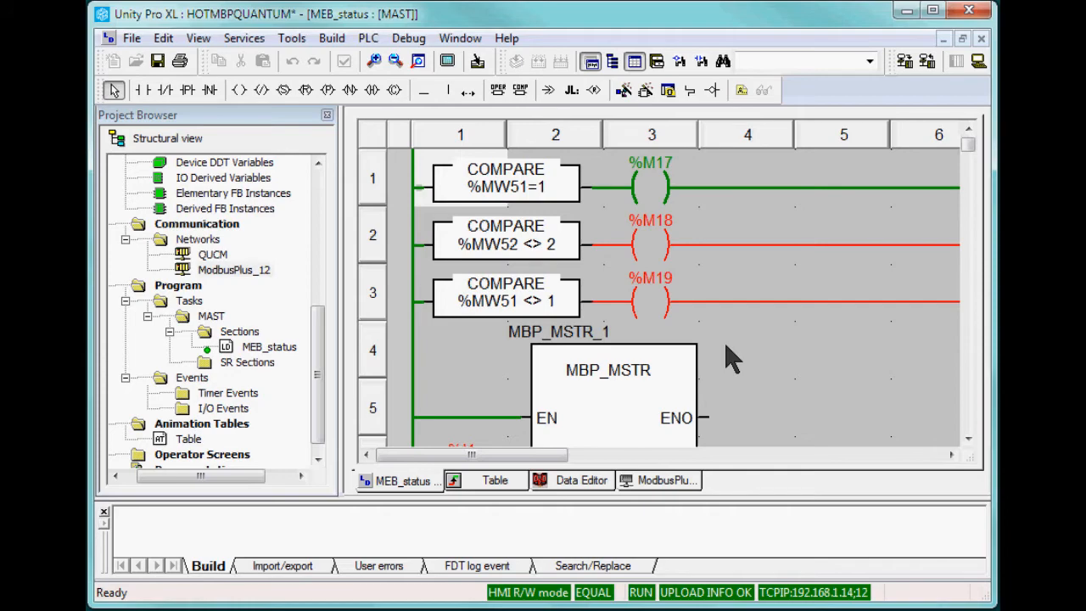
mouse_move(713, 317)
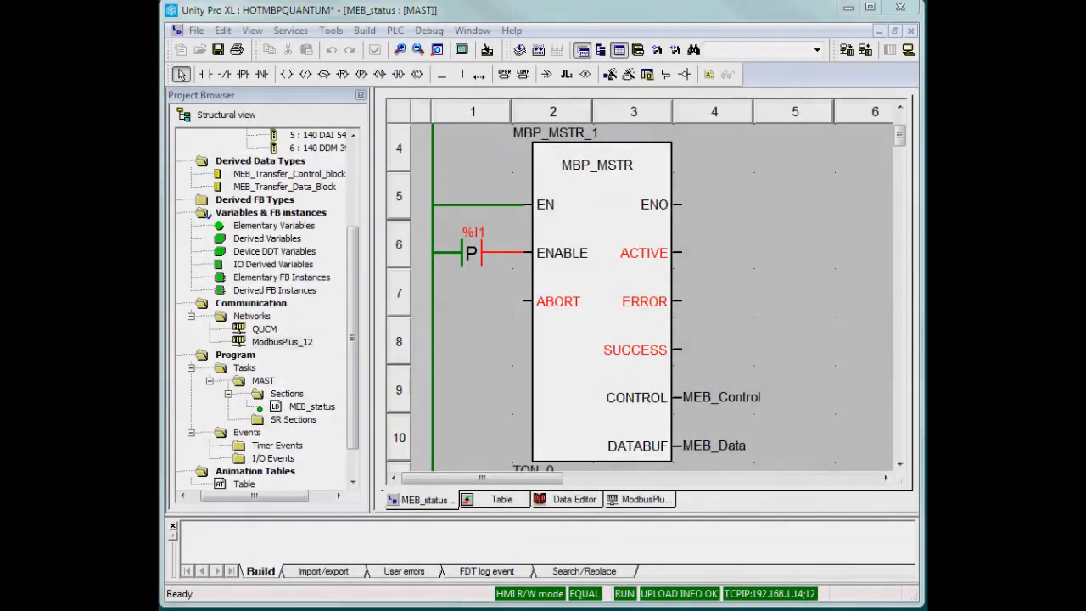
mouse_move(592, 400)
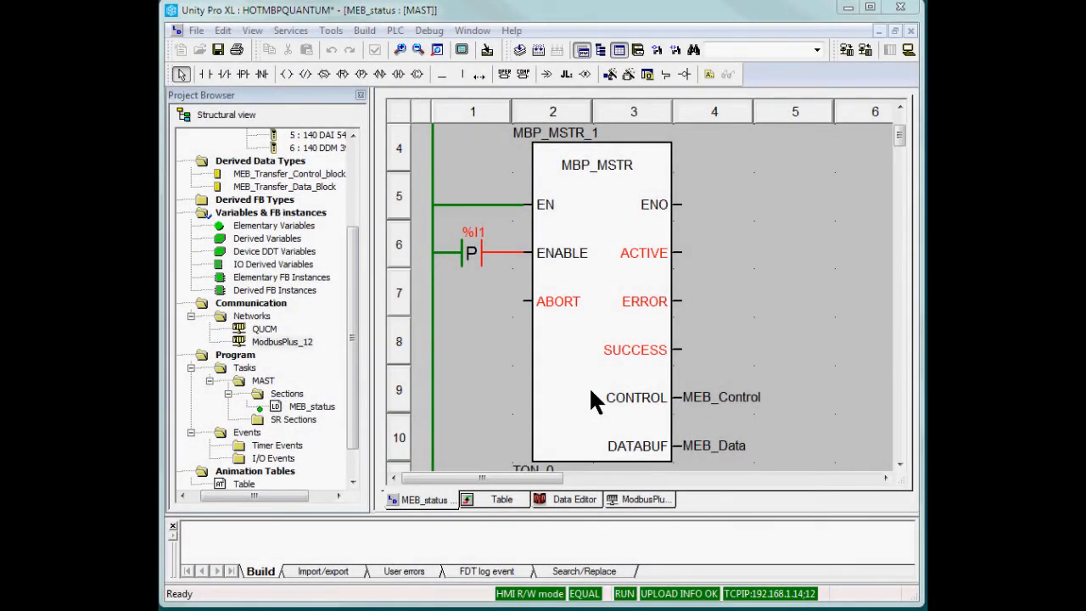
mouse_move(484, 258)
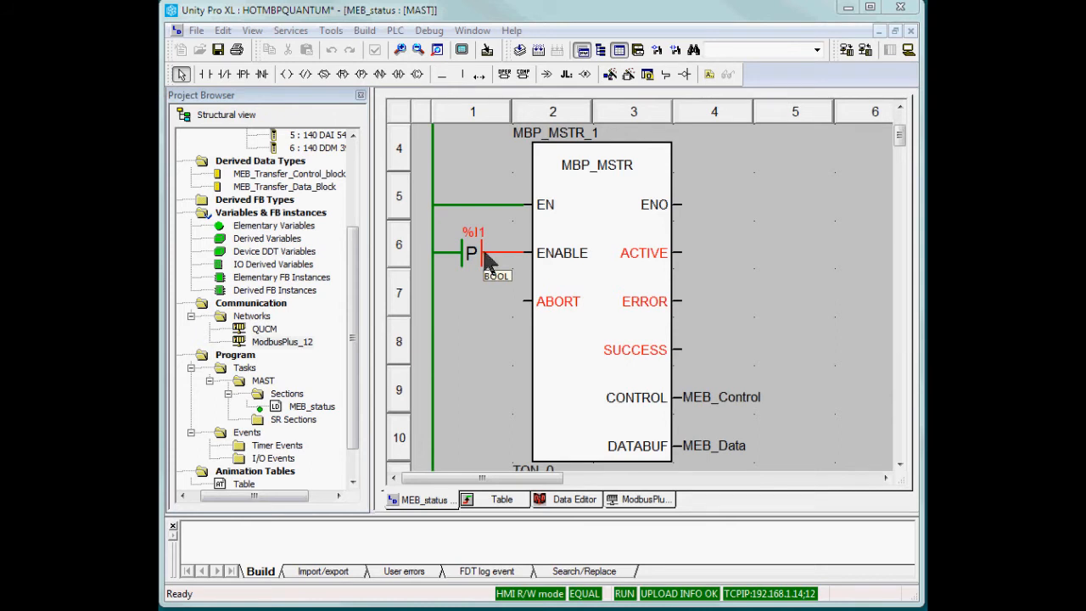
mouse_move(729, 416)
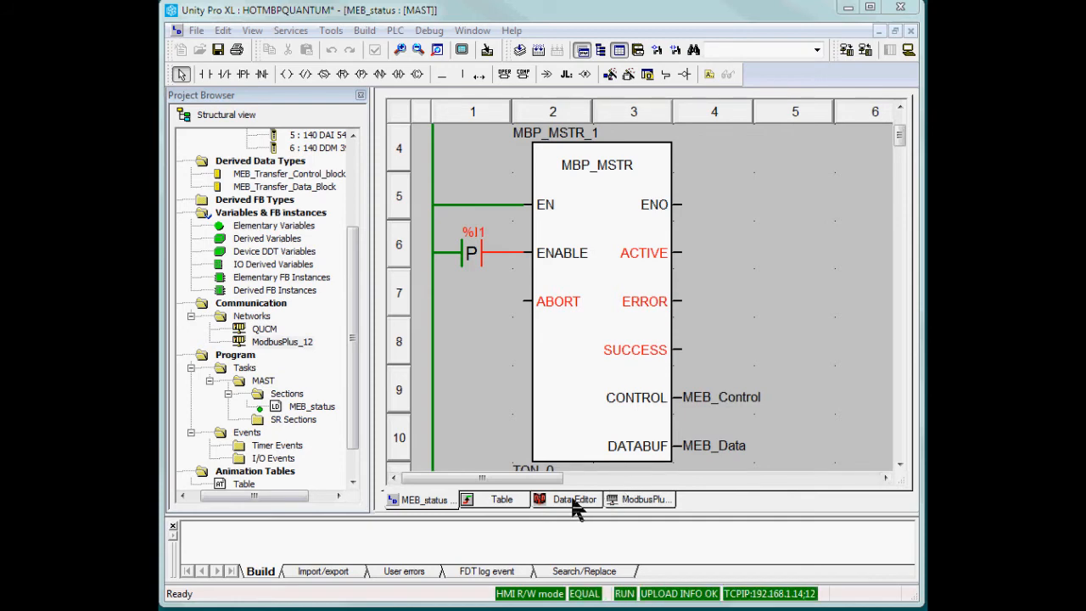
click(567, 498)
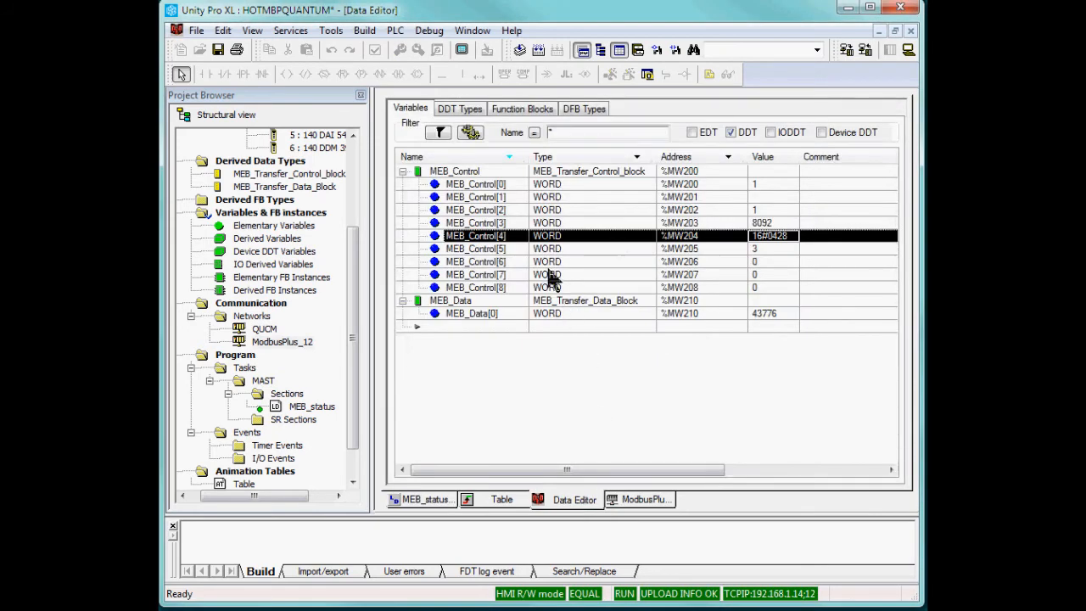
mouse_move(653, 190)
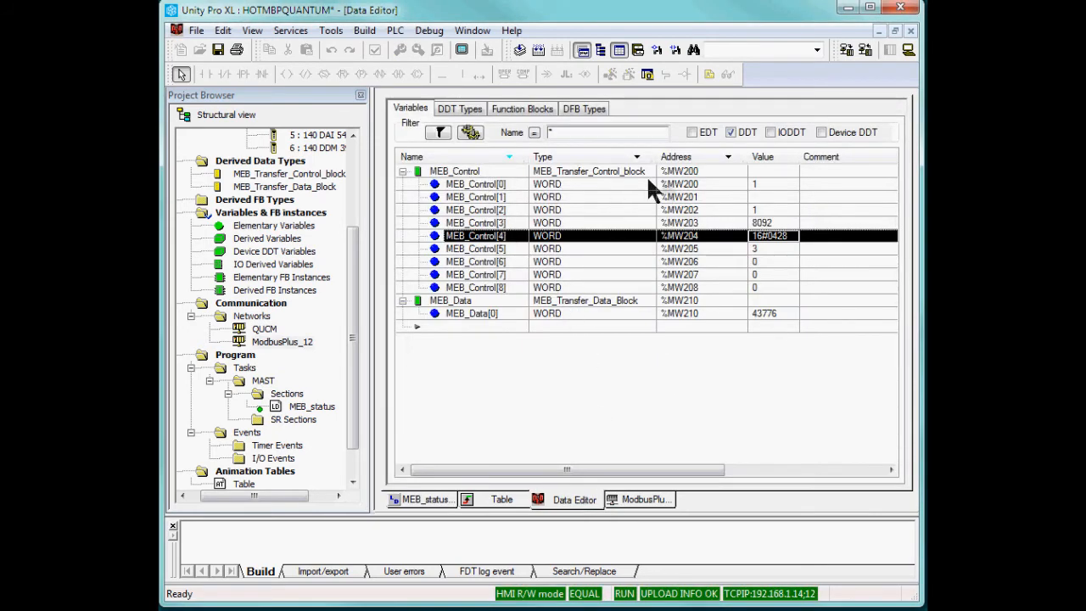
mouse_move(774, 193)
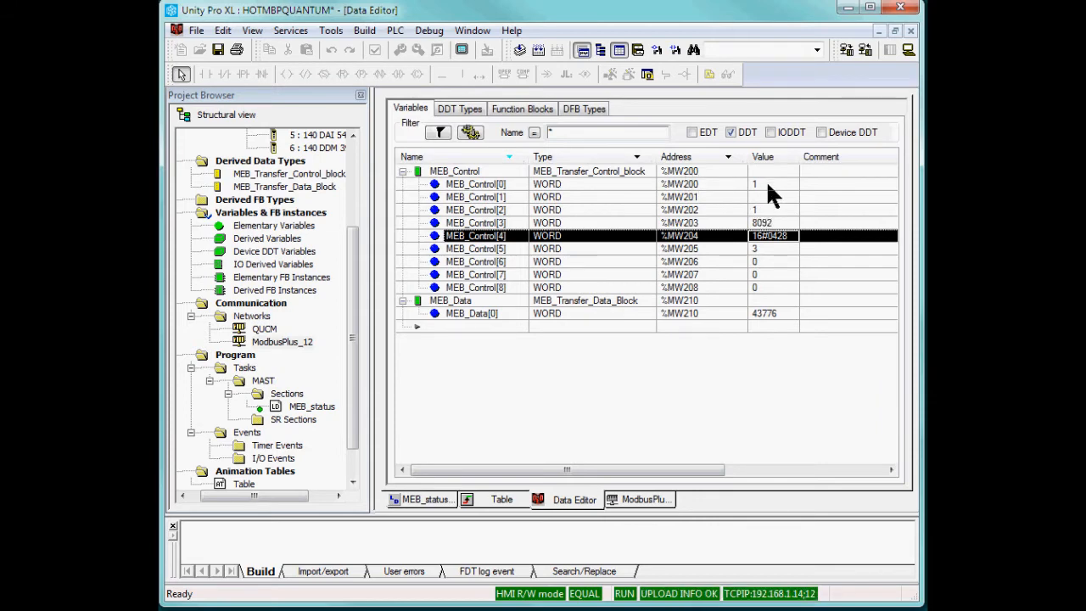
click(475, 183)
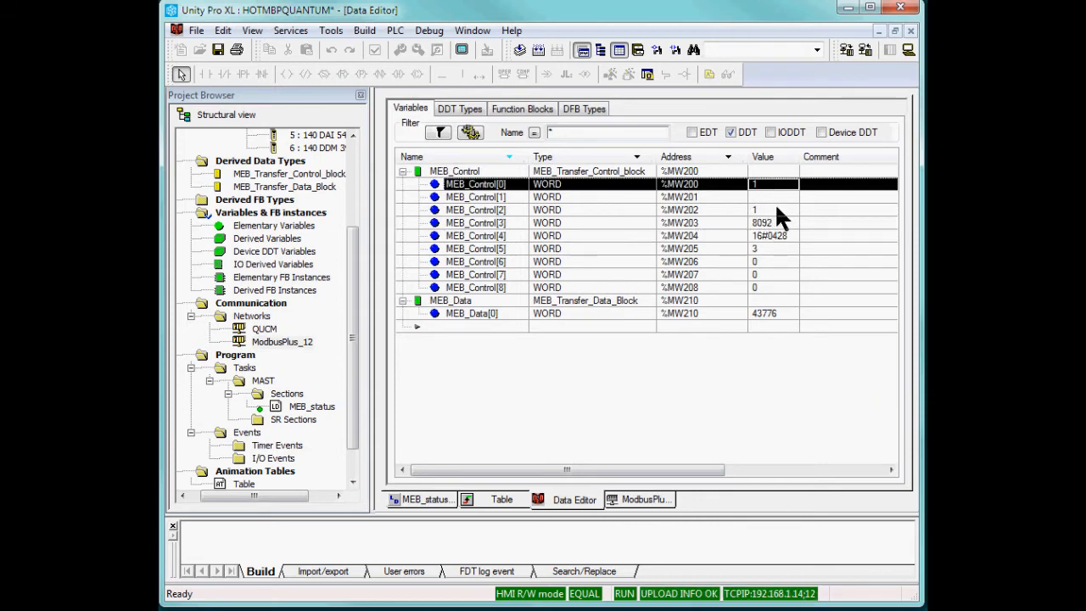
click(475, 210)
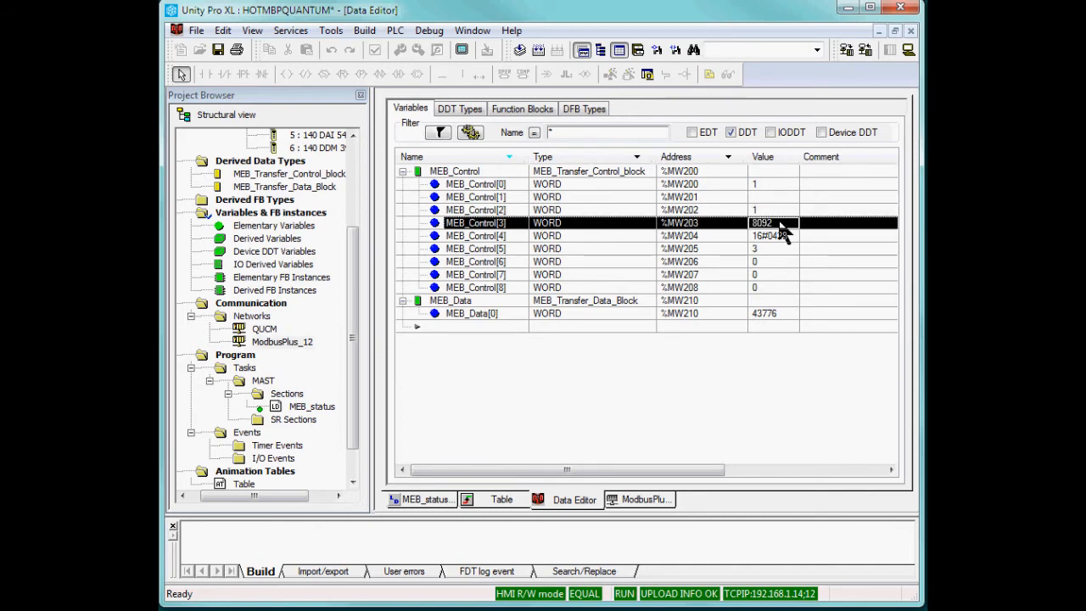
mouse_move(780, 325)
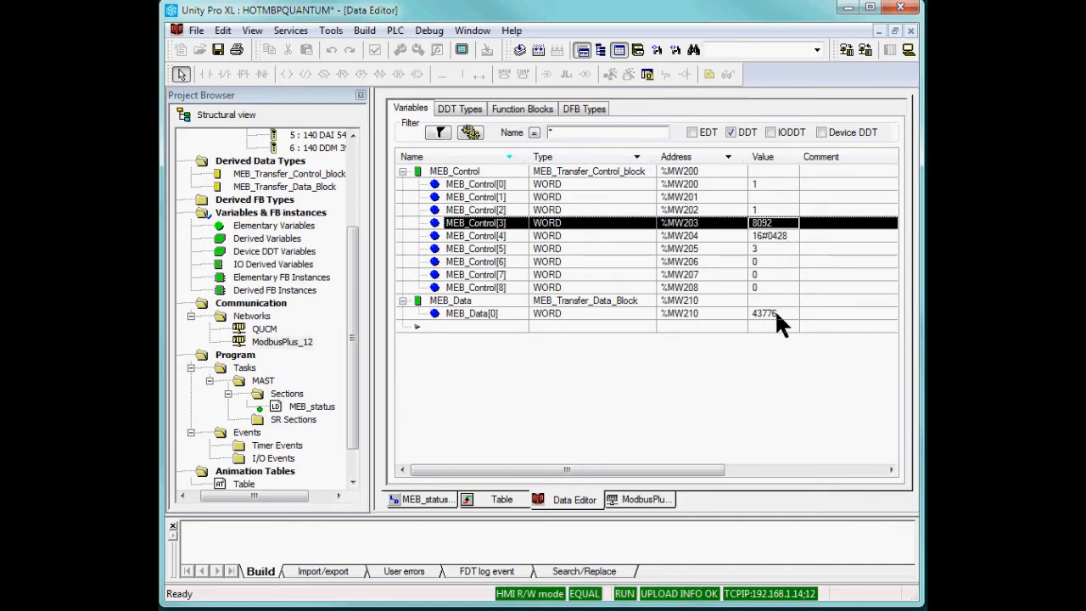
click(770, 313)
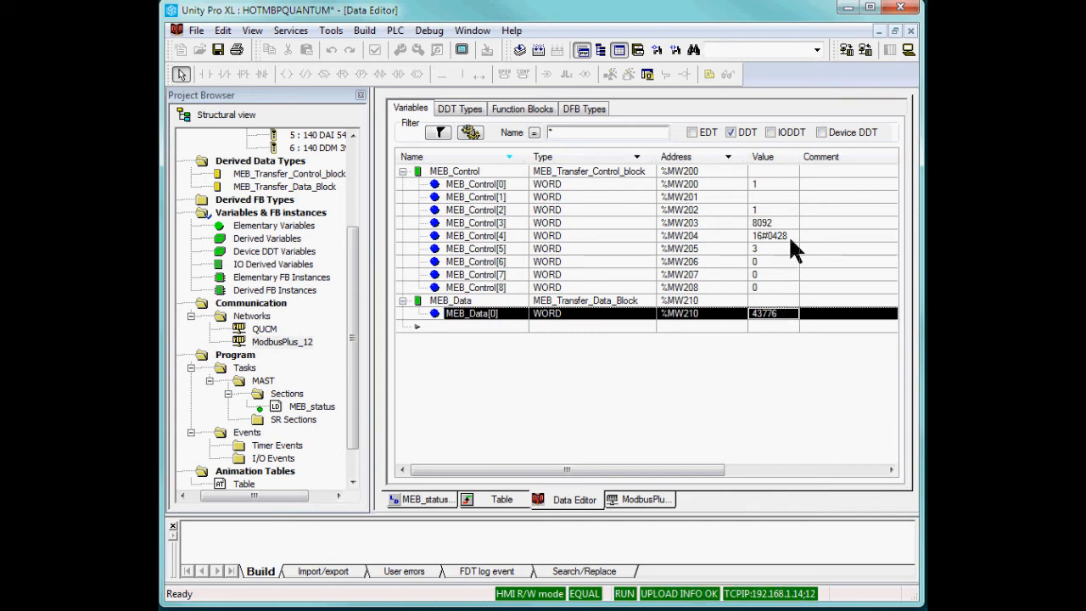
click(772, 235)
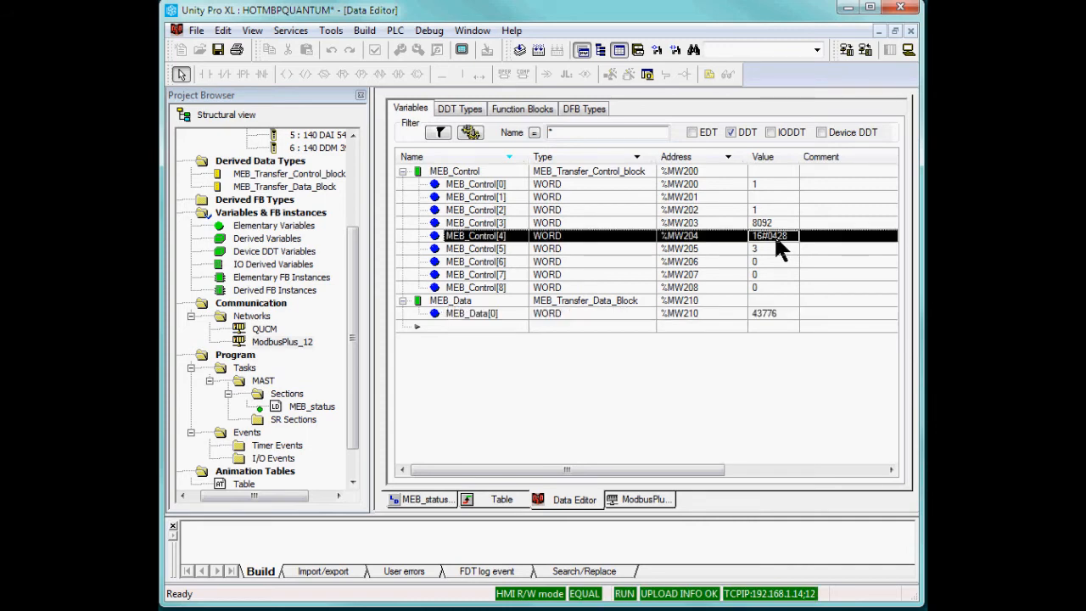
mouse_move(787, 250)
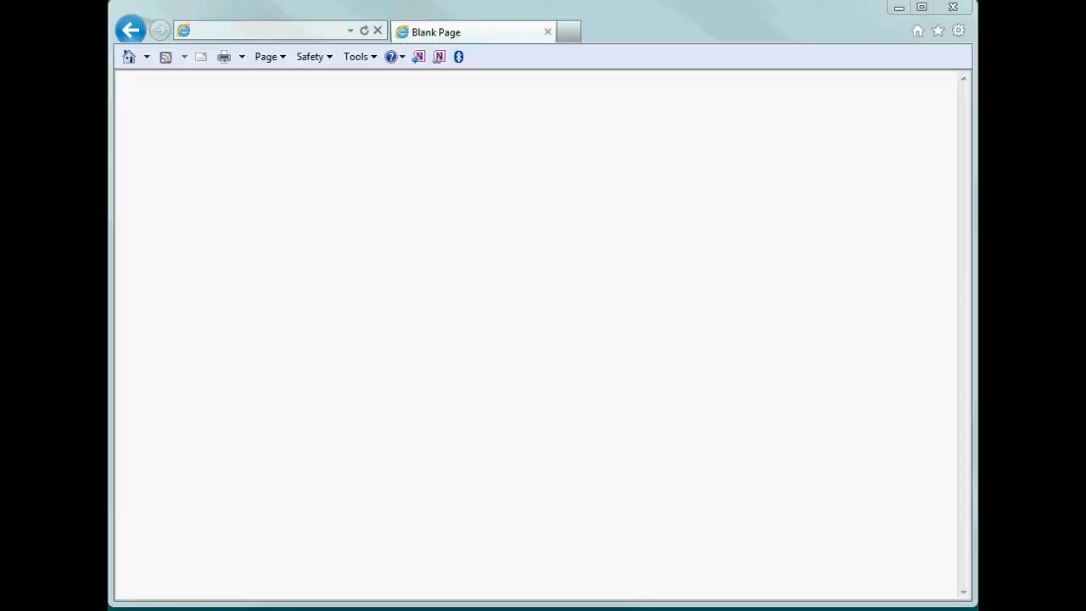
Open the gateway web server at 192.168.1.14 and log in as admin
click(254, 32)
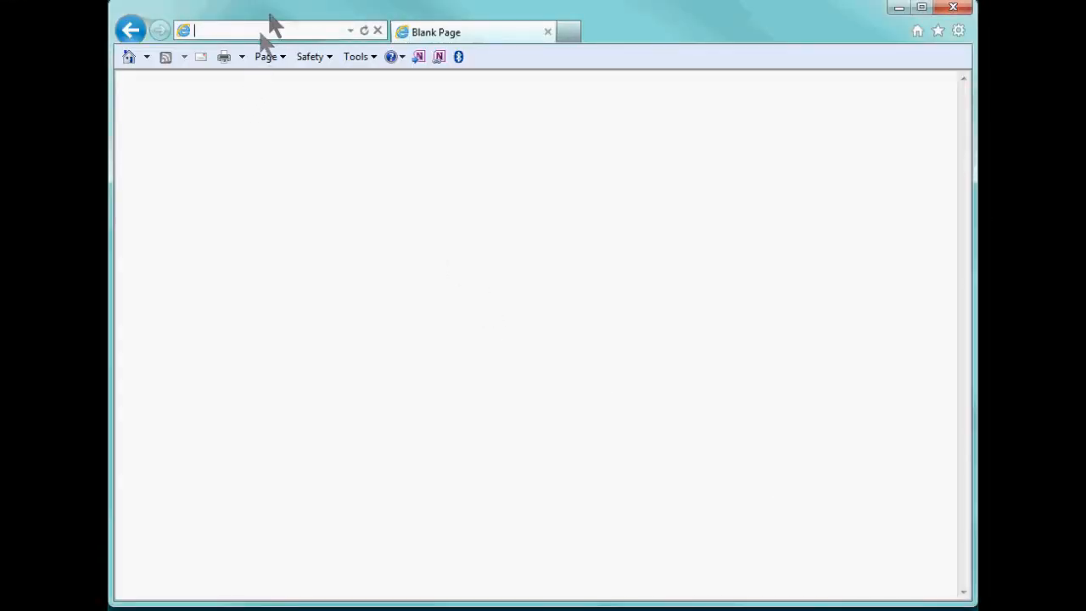
text(192.168.1.14/auth/)
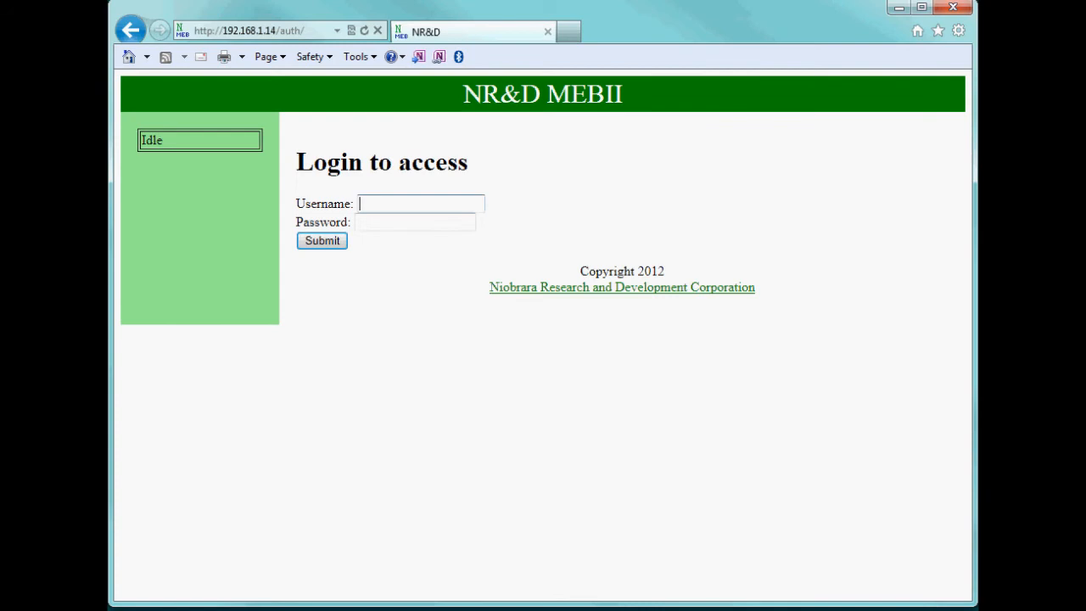
text(admin)
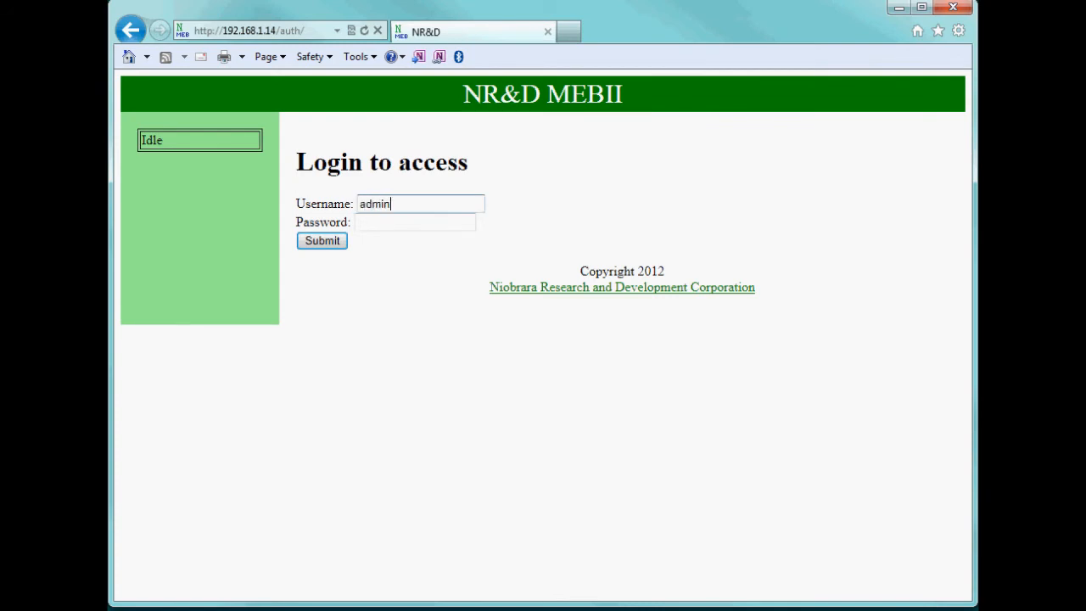
click(321, 240)
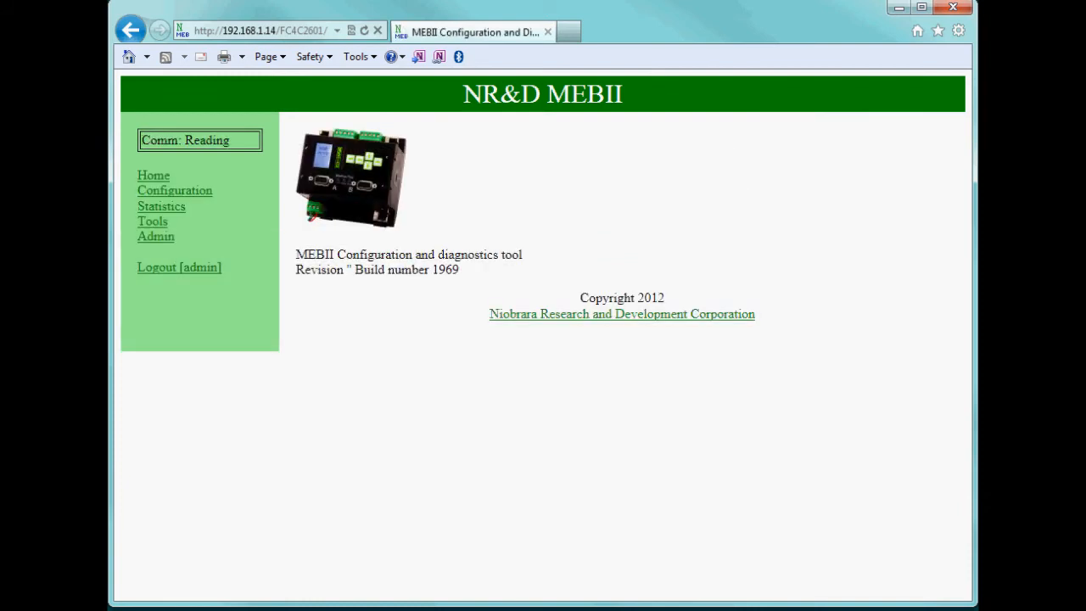
Navigate to Configuration > Ethernet > MB Routing to display the routing table
click(175, 190)
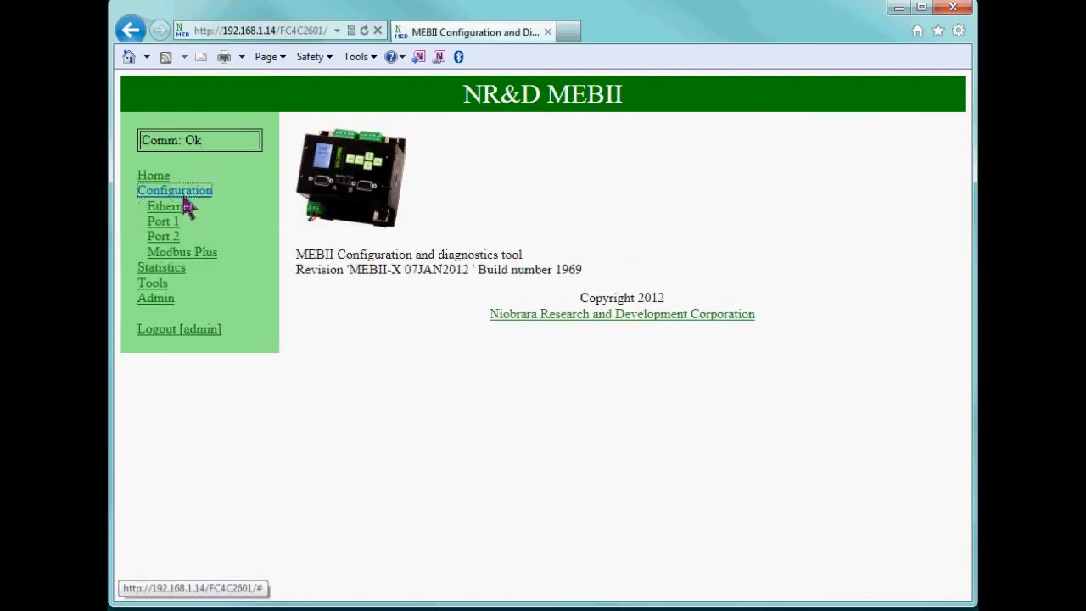
click(167, 205)
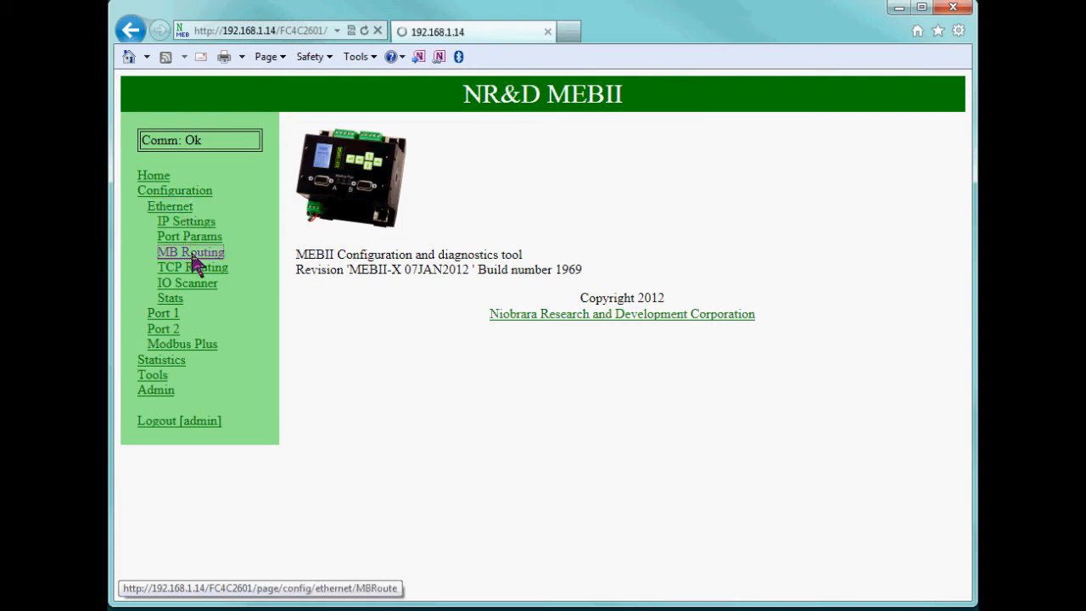
click(190, 252)
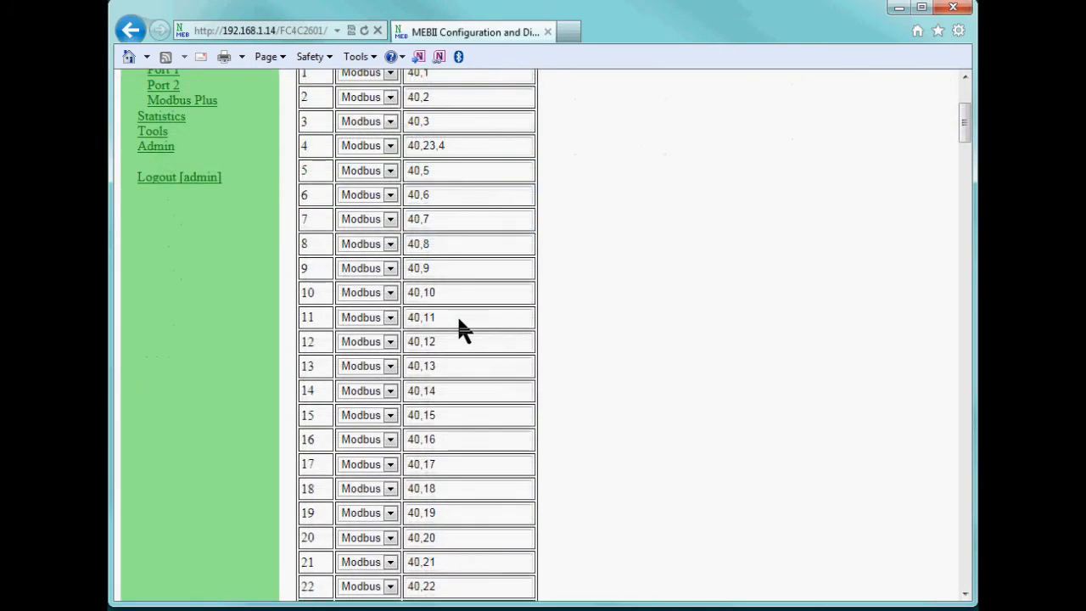
Change the Route field of entry 25 to 40,23,25
scroll(down, 3)
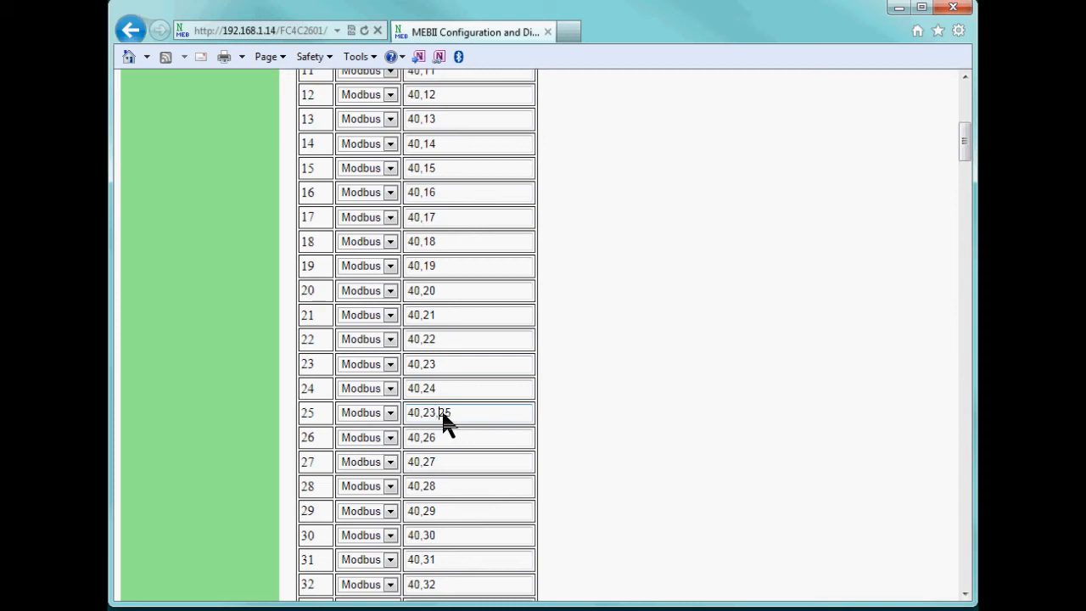
click(360, 437)
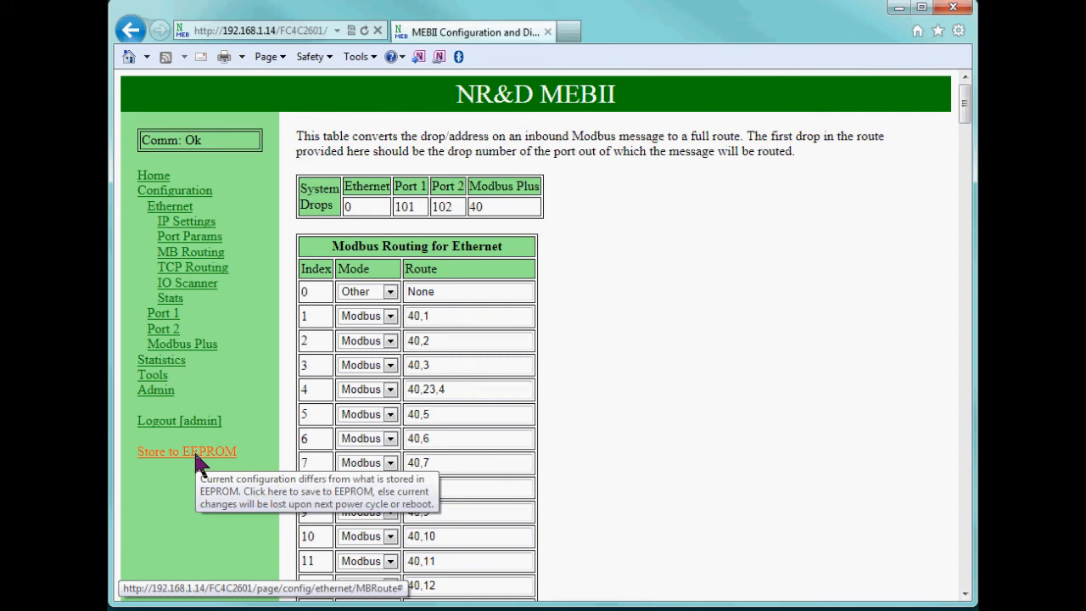
Store the new routing configuration to EEPROM, locking it while the peer copies it
click(186, 452)
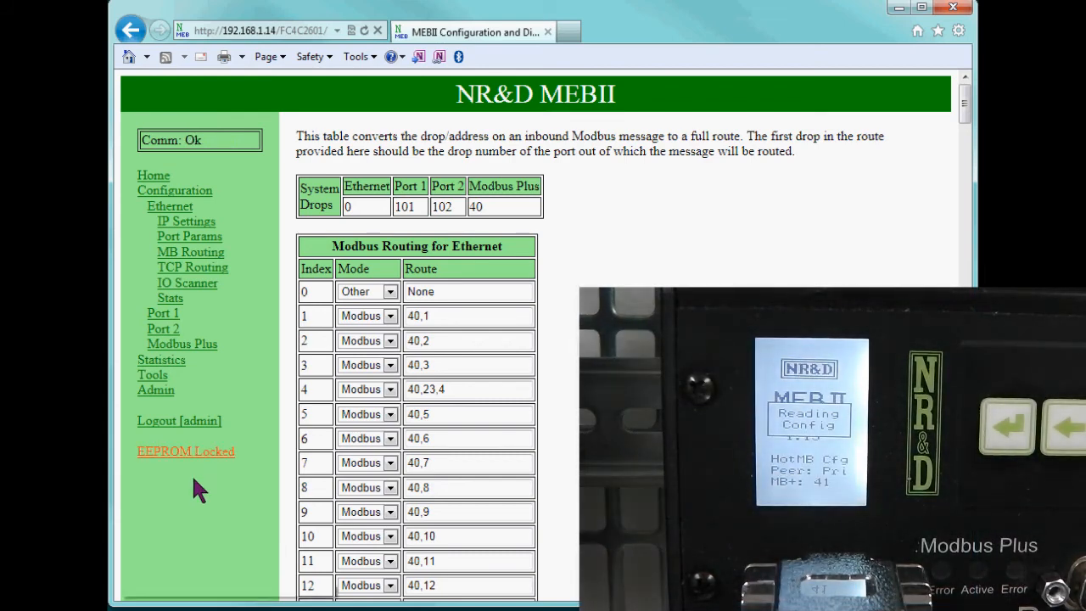
mouse_move(201, 462)
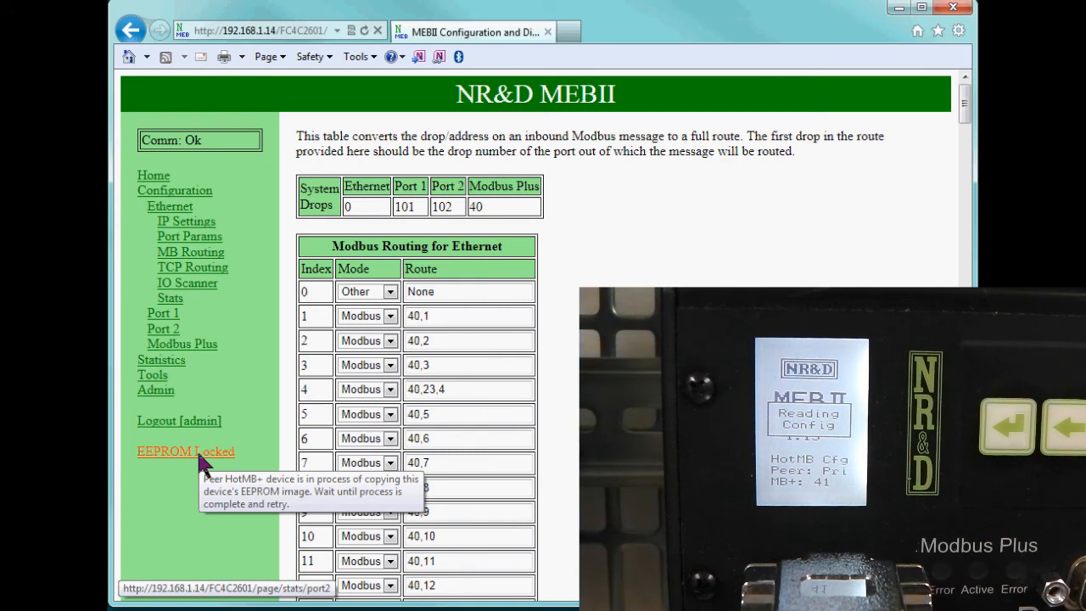
mouse_move(243, 501)
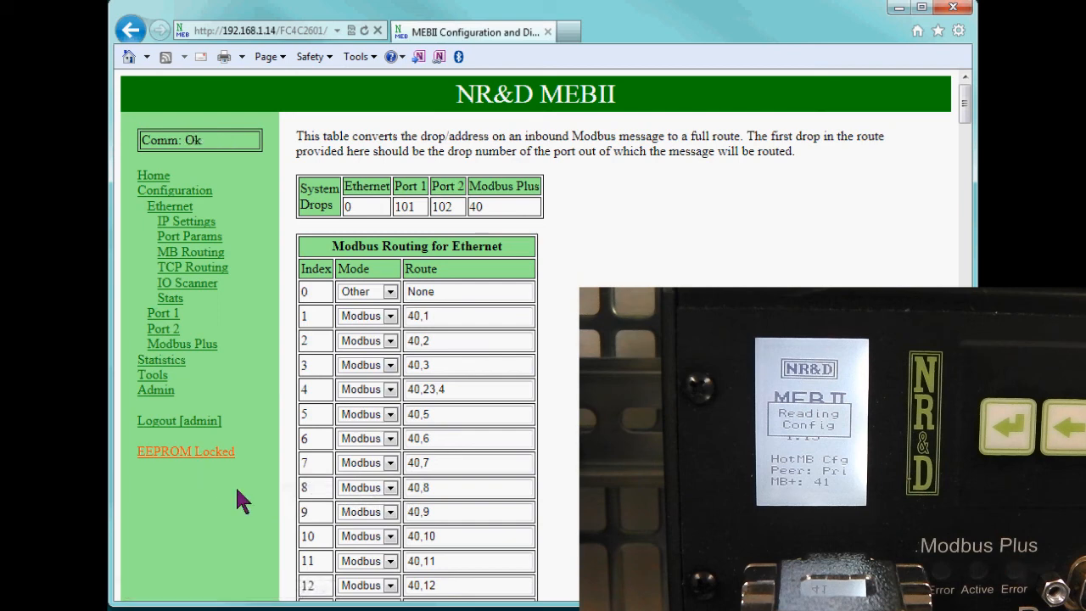